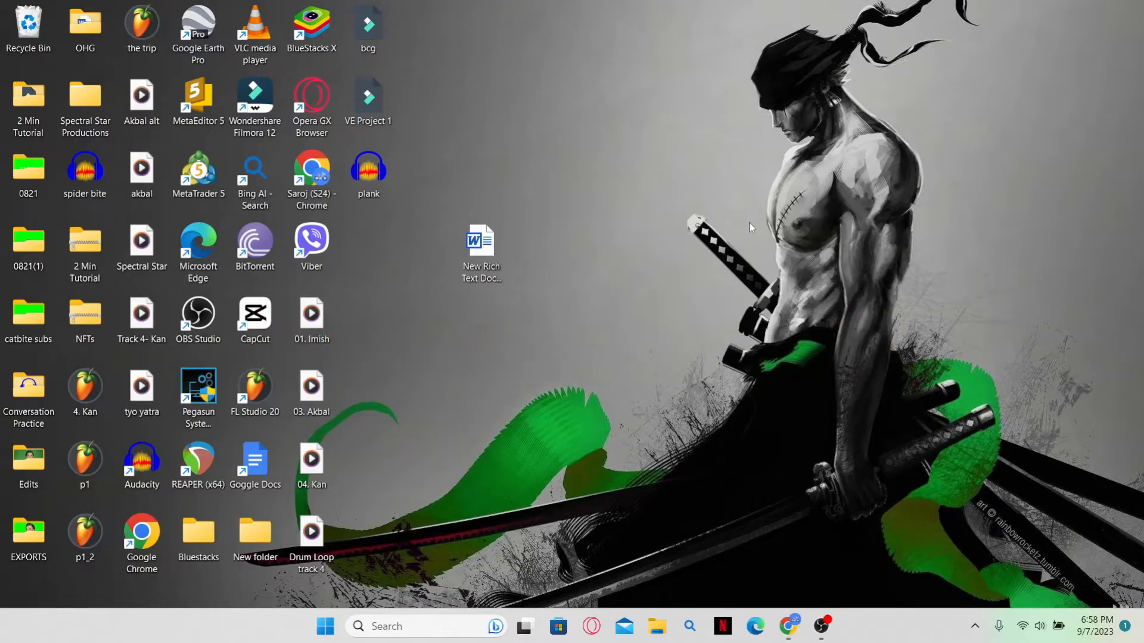
mouse_move(645, 306)
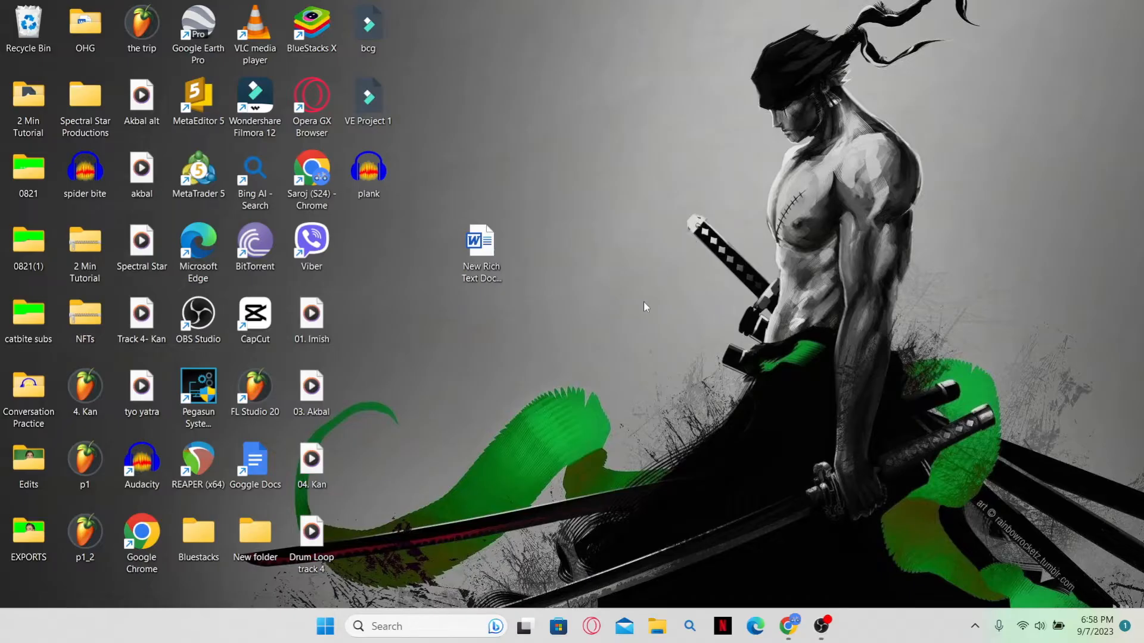
mouse_move(626, 342)
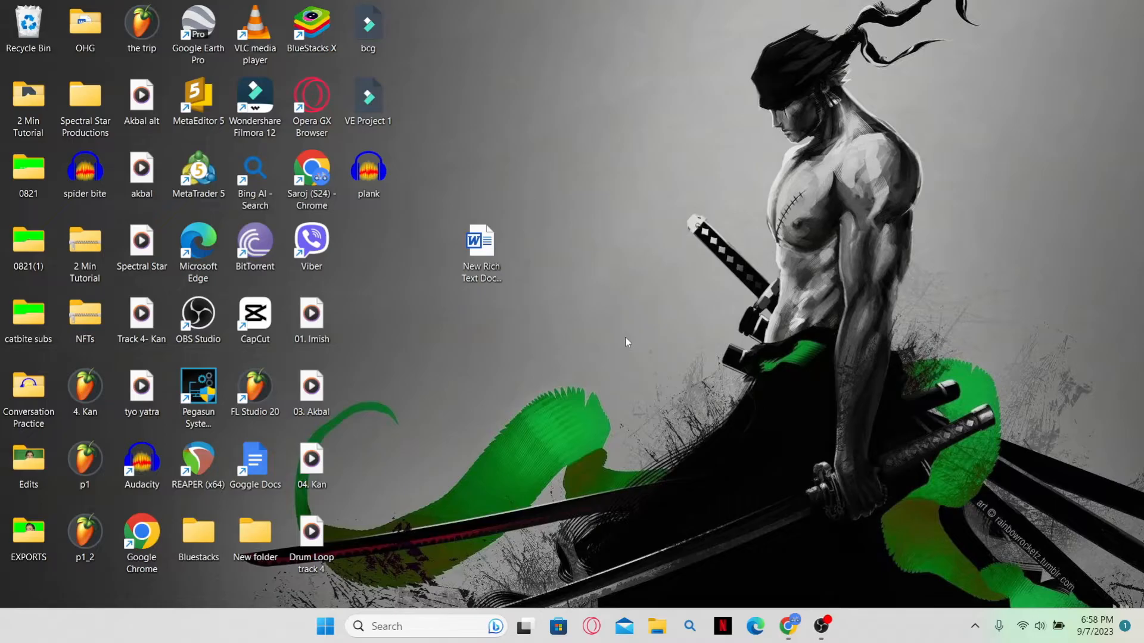
mouse_move(577, 556)
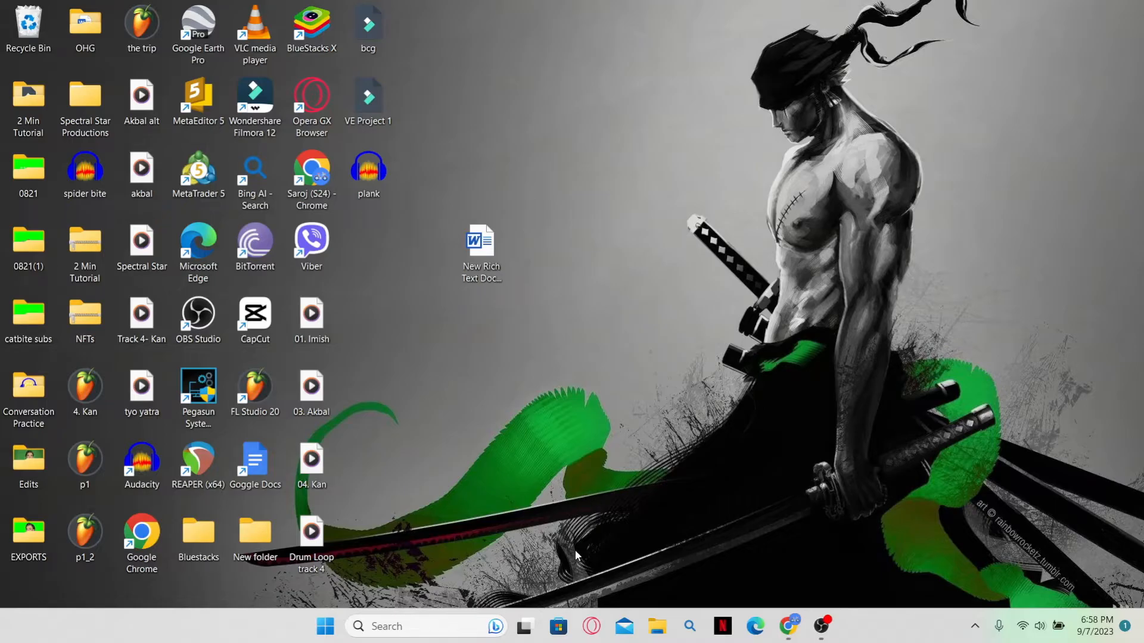
mouse_move(416, 625)
text(candy)
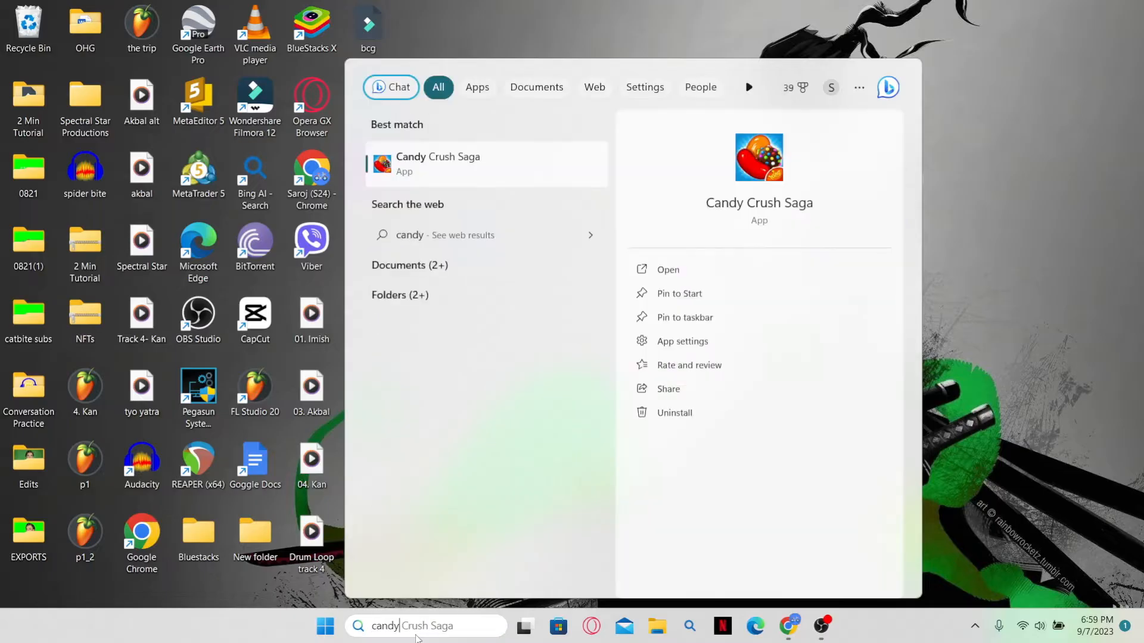
mouse_move(551, 452)
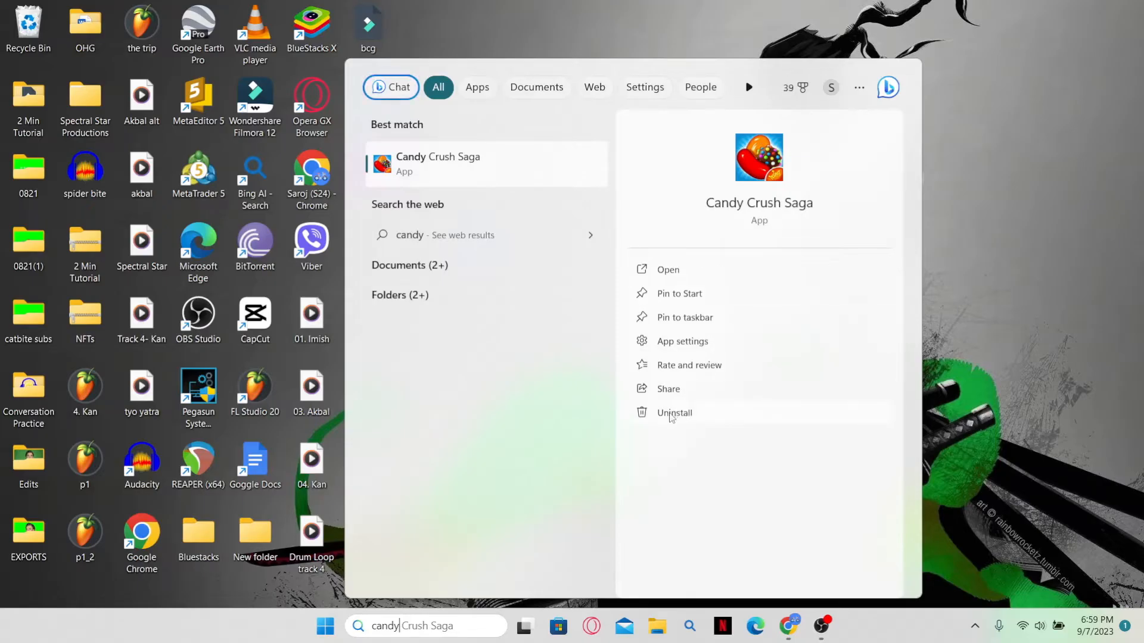
Uninstall Candy Crush Saga from the search result's right pane and confirm the removal
click(674, 414)
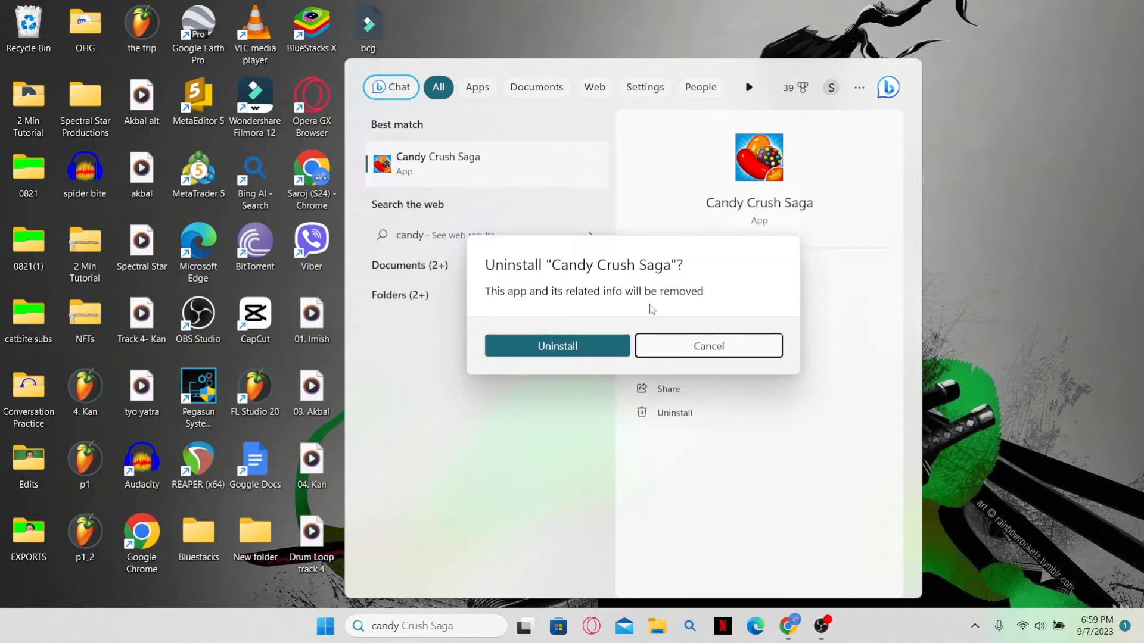
mouse_move(596, 315)
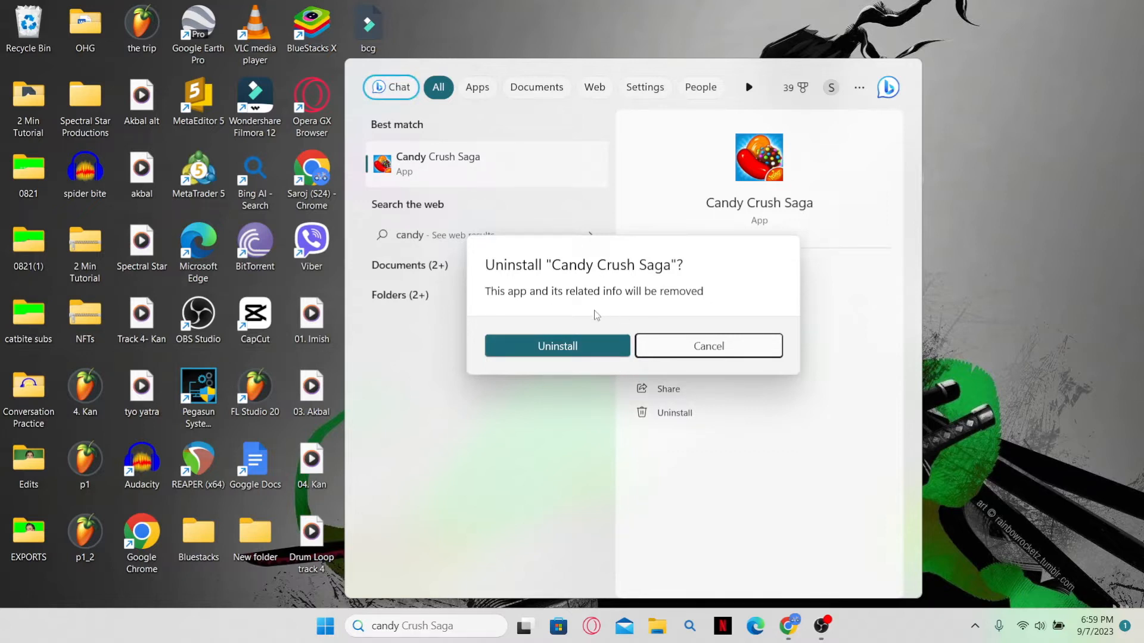
click(557, 346)
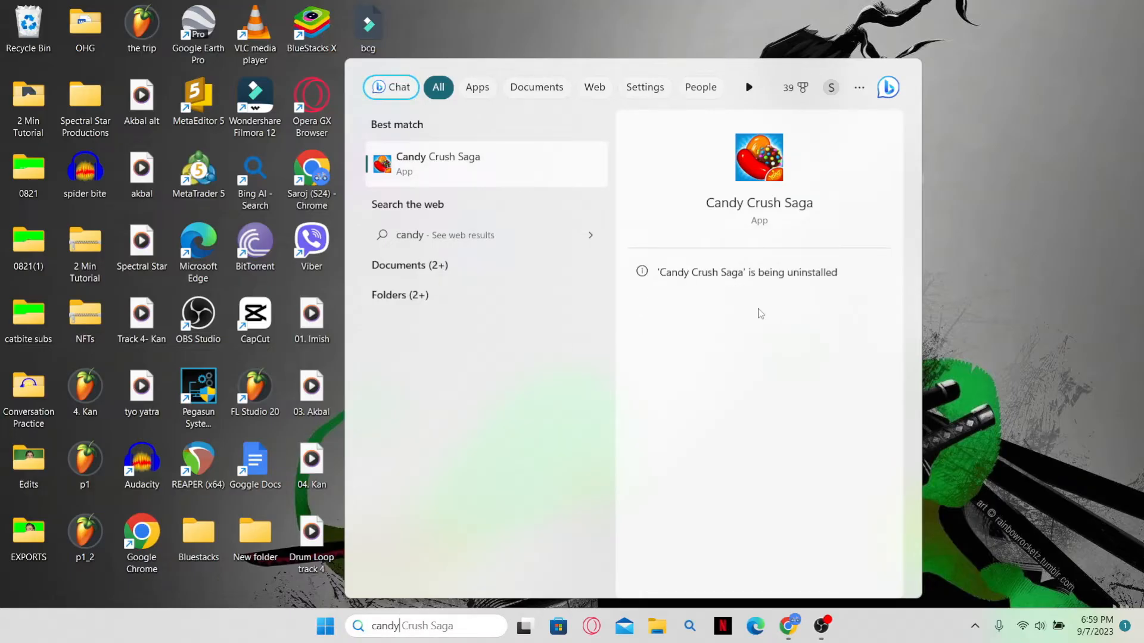
mouse_move(762, 314)
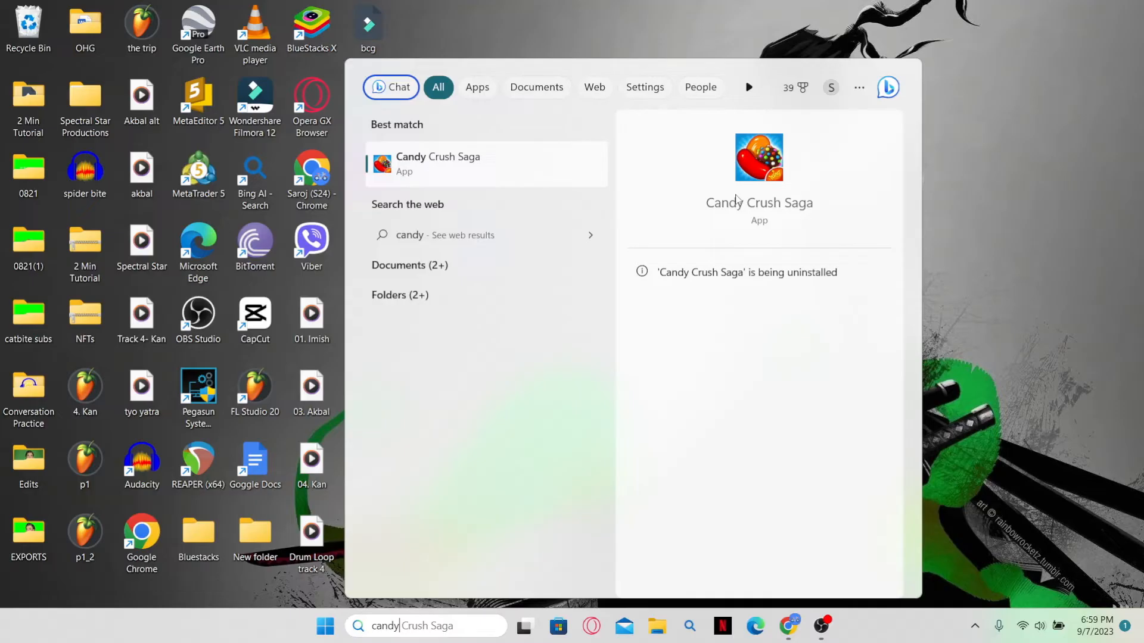
mouse_move(755, 183)
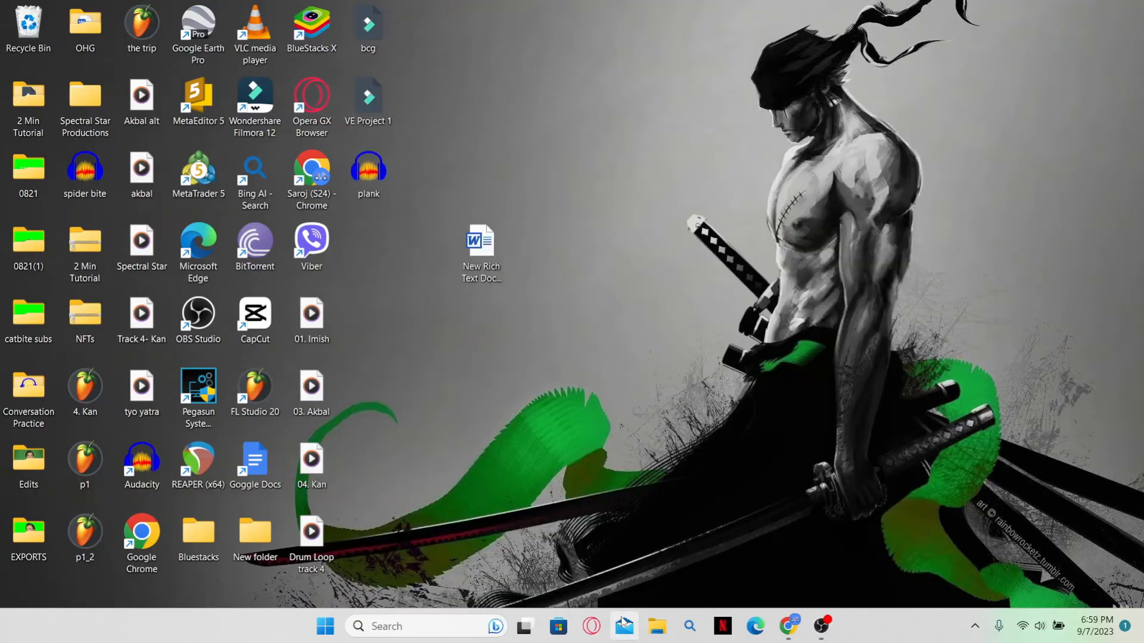
click(557, 626)
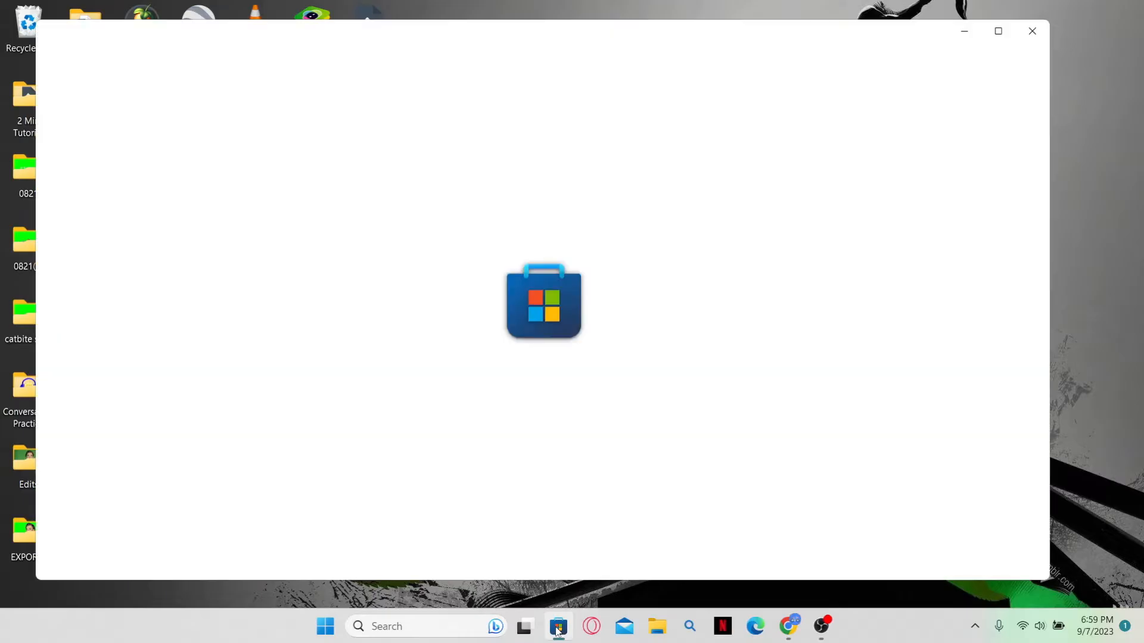
text(candy)
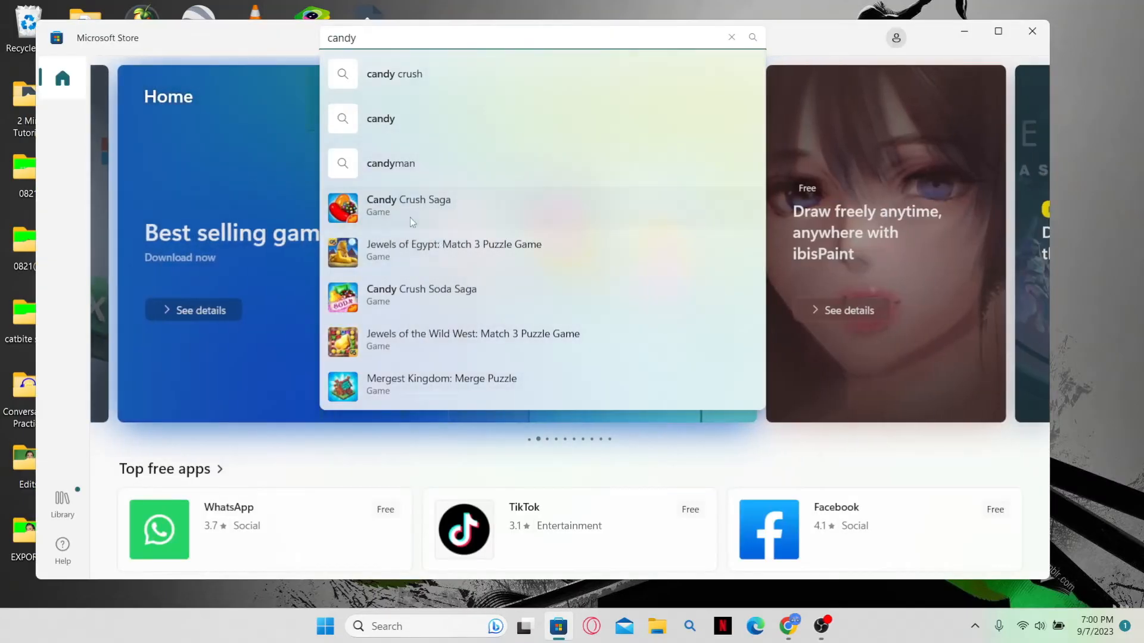
click(409, 207)
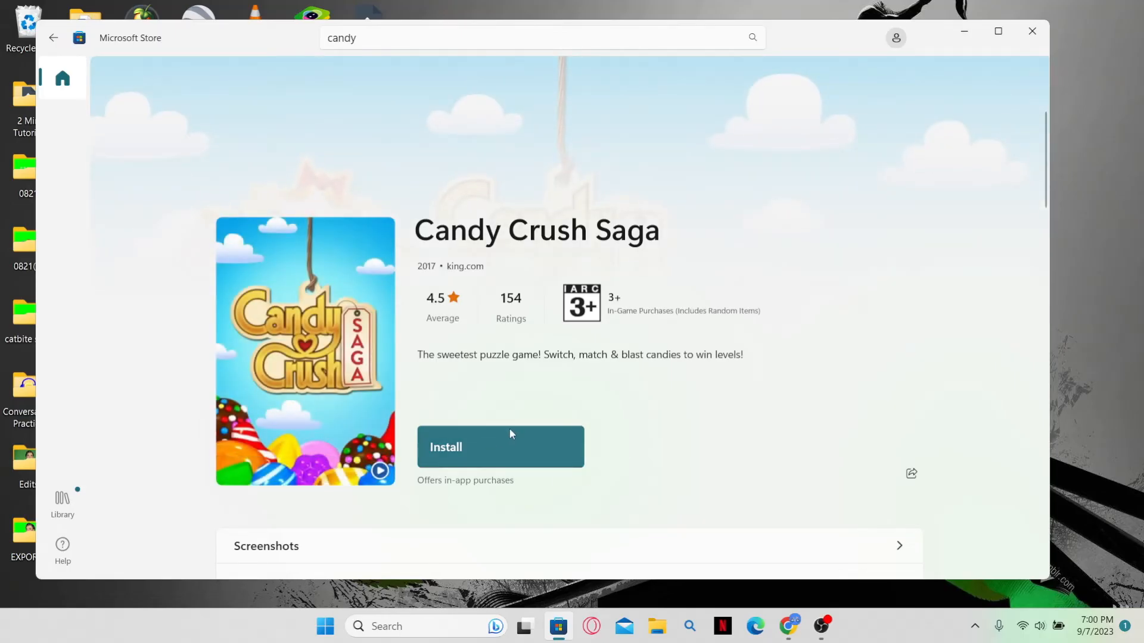
mouse_move(756, 312)
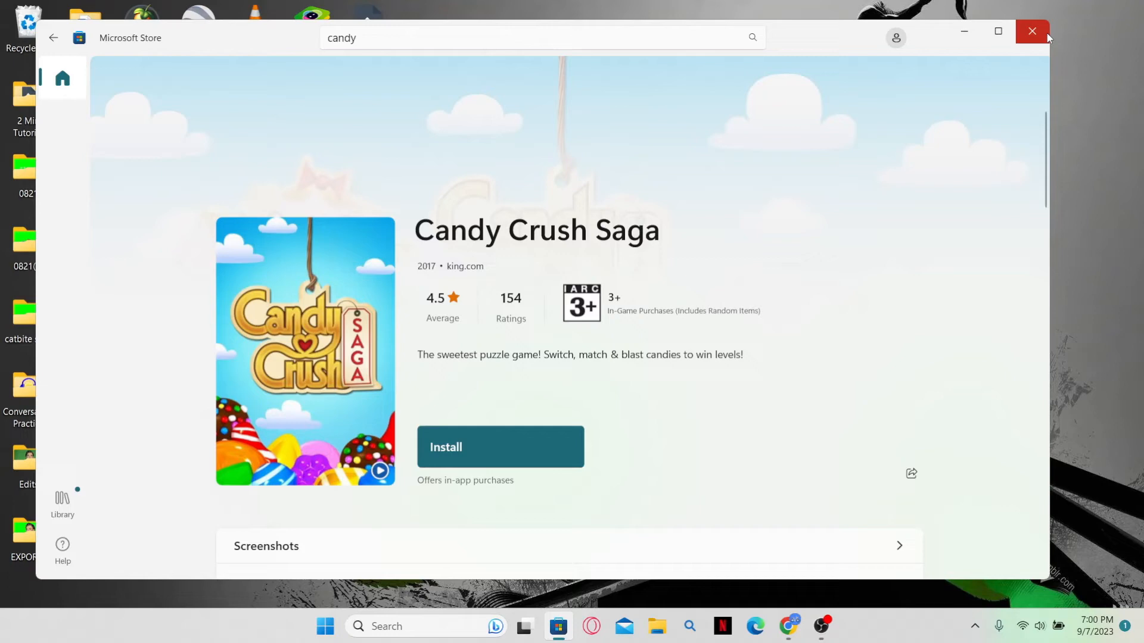
click(1032, 31)
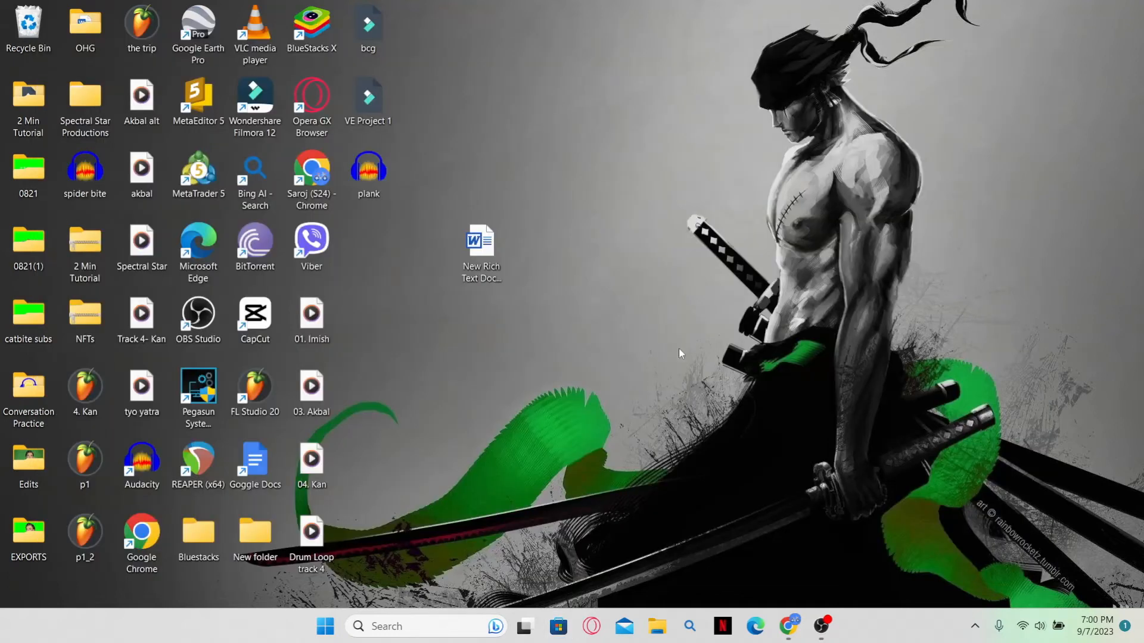